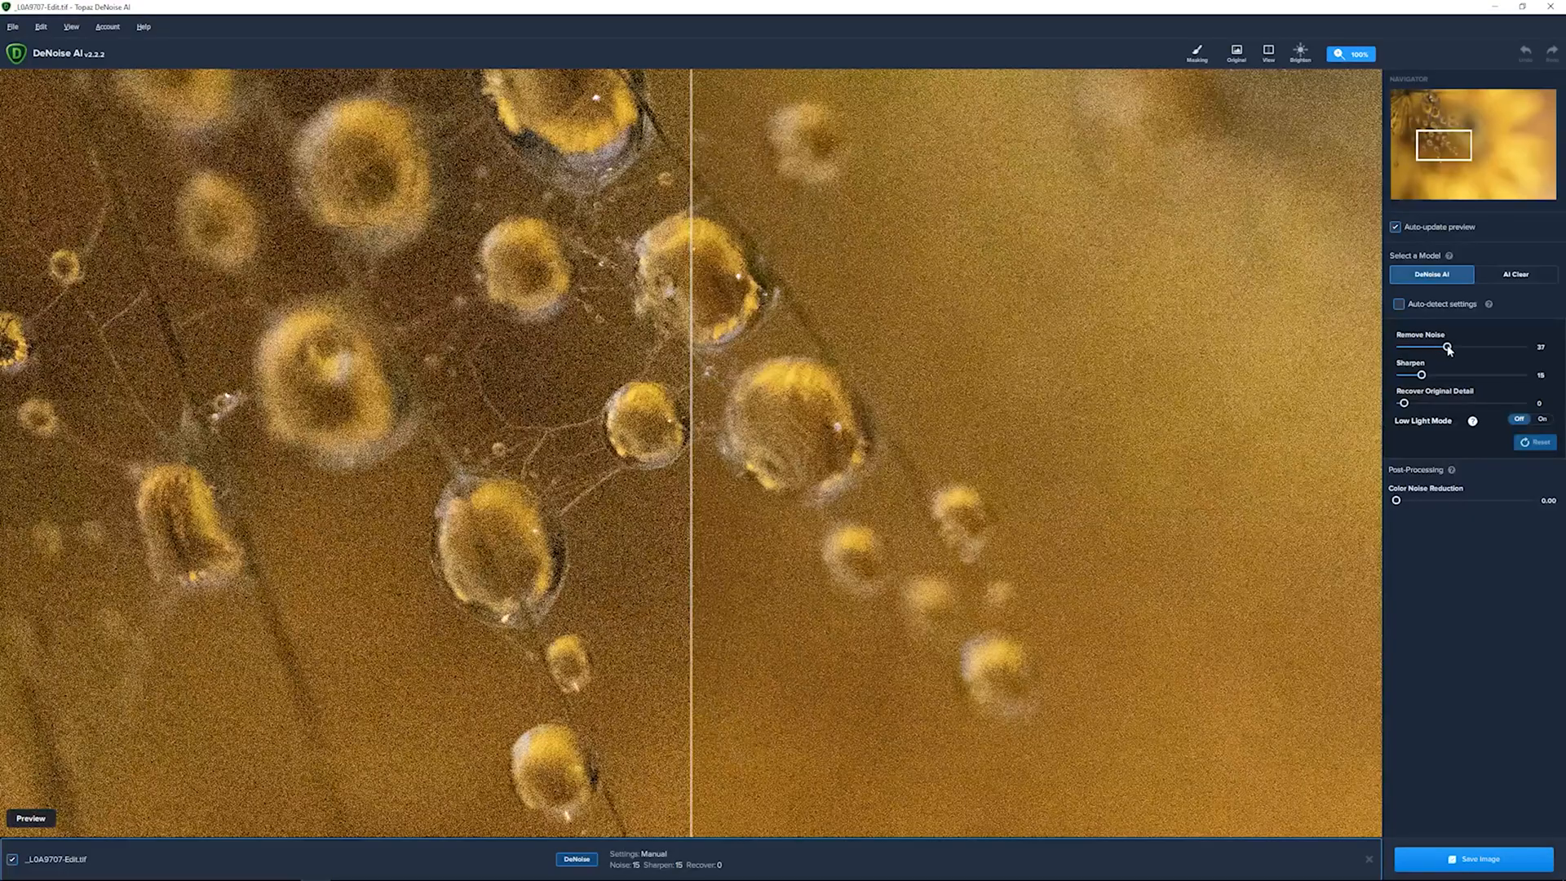
Drag the Remove Noise slider from 27 to 30, then about 59, then 100.
{"action": "left_click_drag", "start_coordinate": [1447, 348], "coordinate": [1439, 347]}
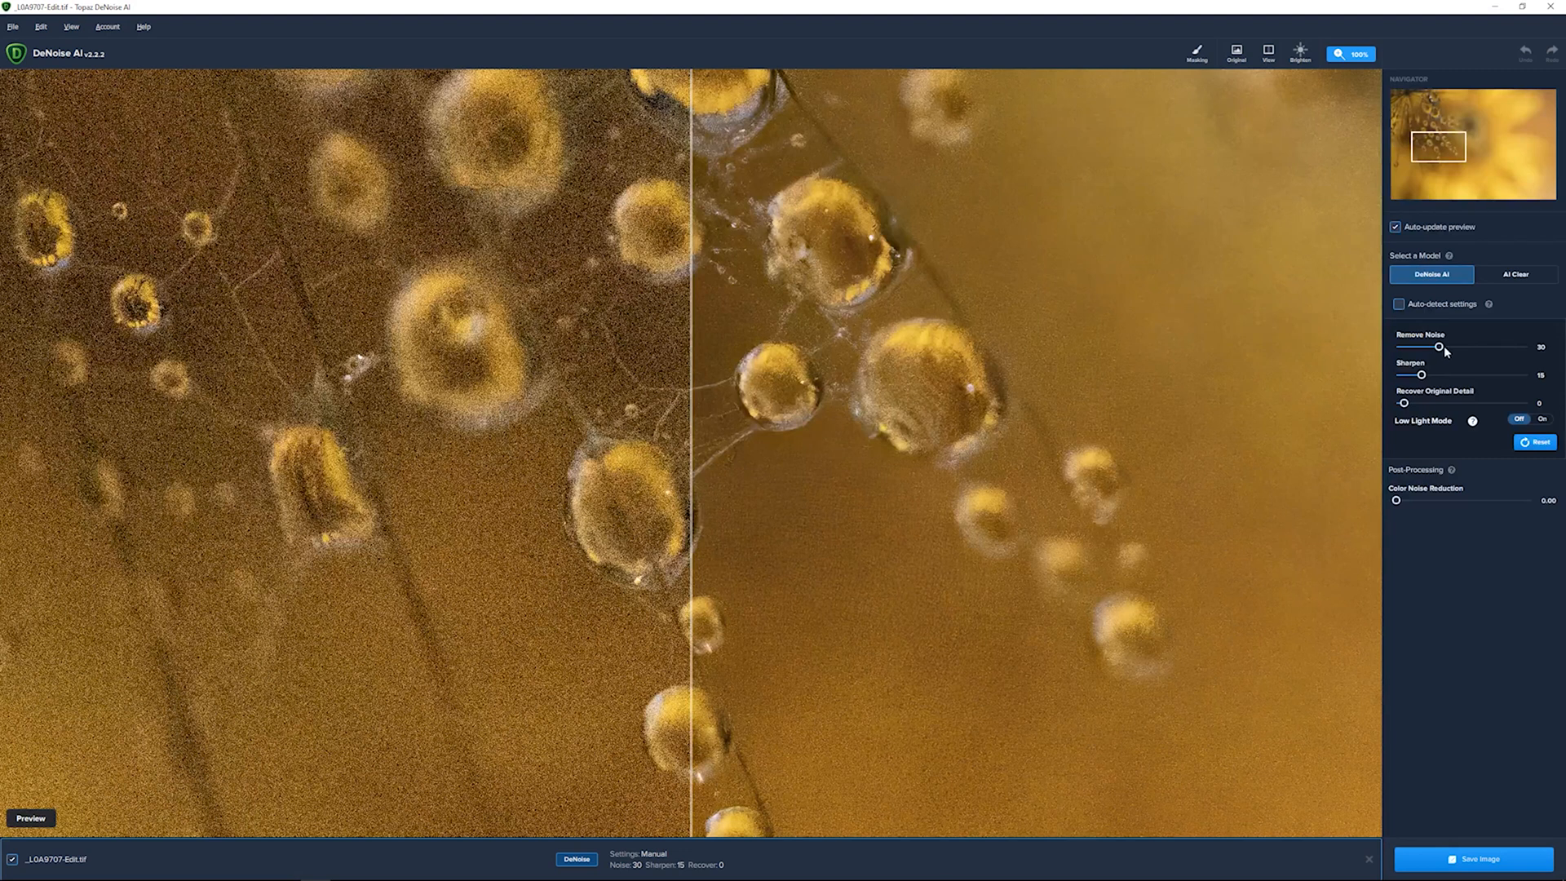
{"action": "left_click_drag", "start_coordinate": [1439, 347], "coordinate": [1471, 347]}
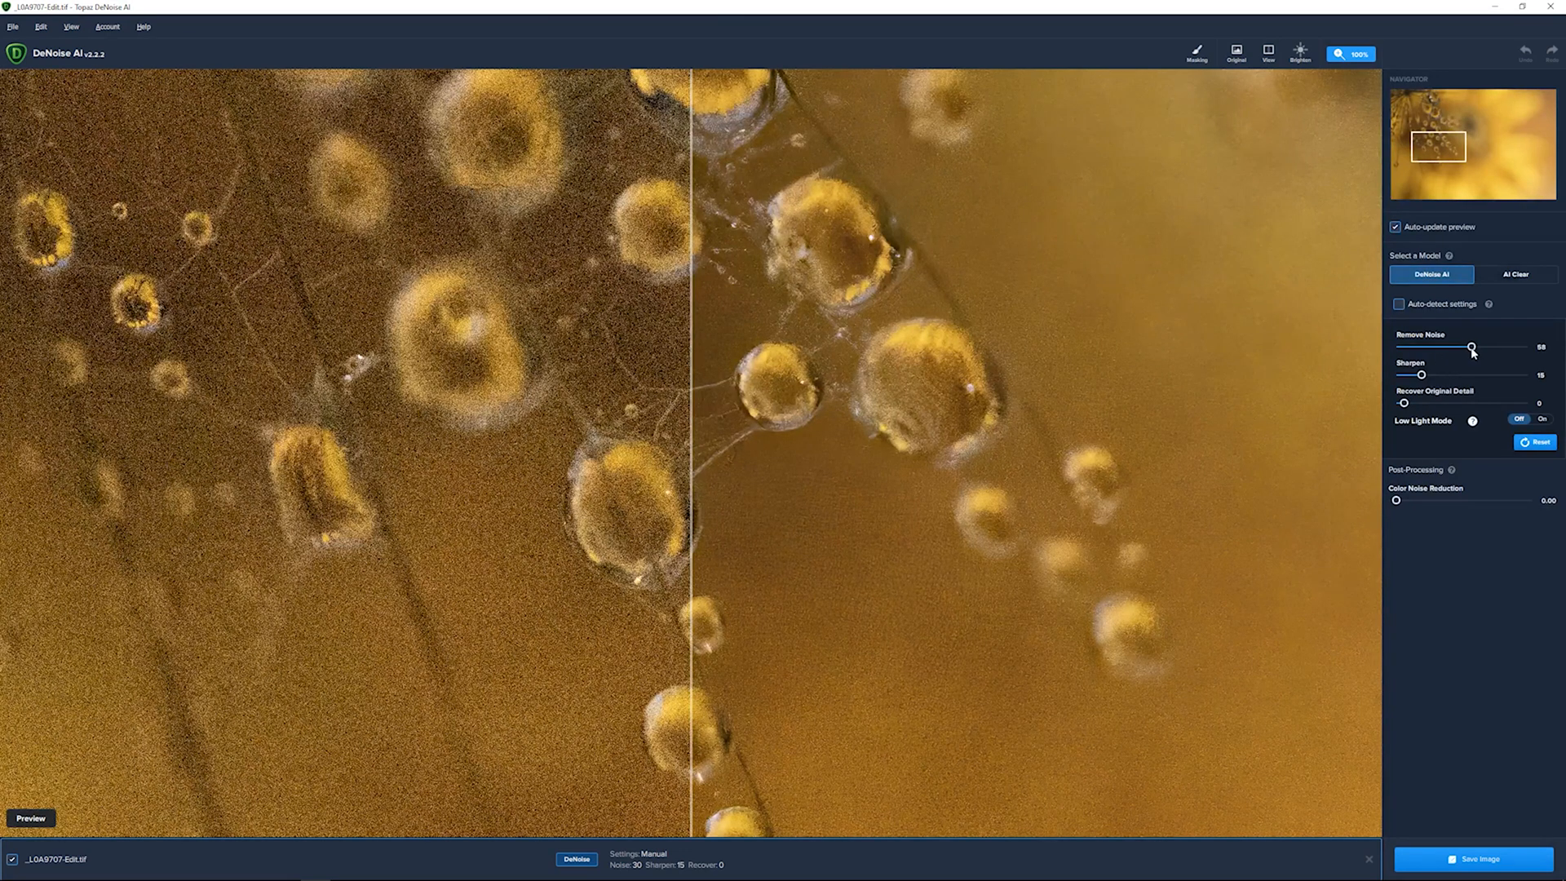
{"action": "left_click_drag", "start_coordinate": [1471, 347], "coordinate": [1474, 347]}
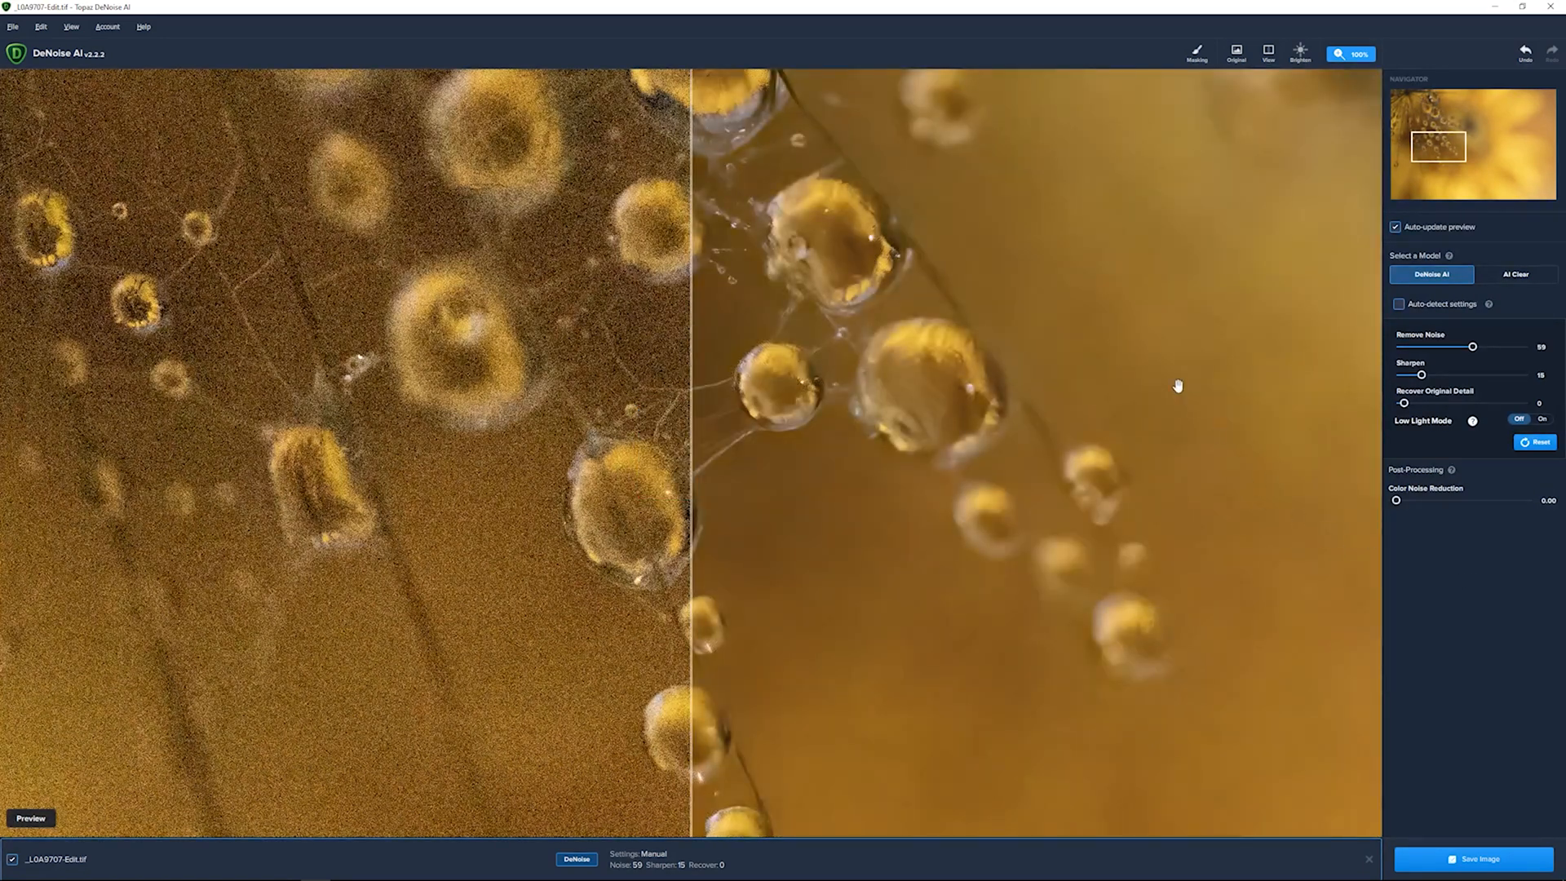
{"action": "mouse_move", "coordinate": [730, 373]}
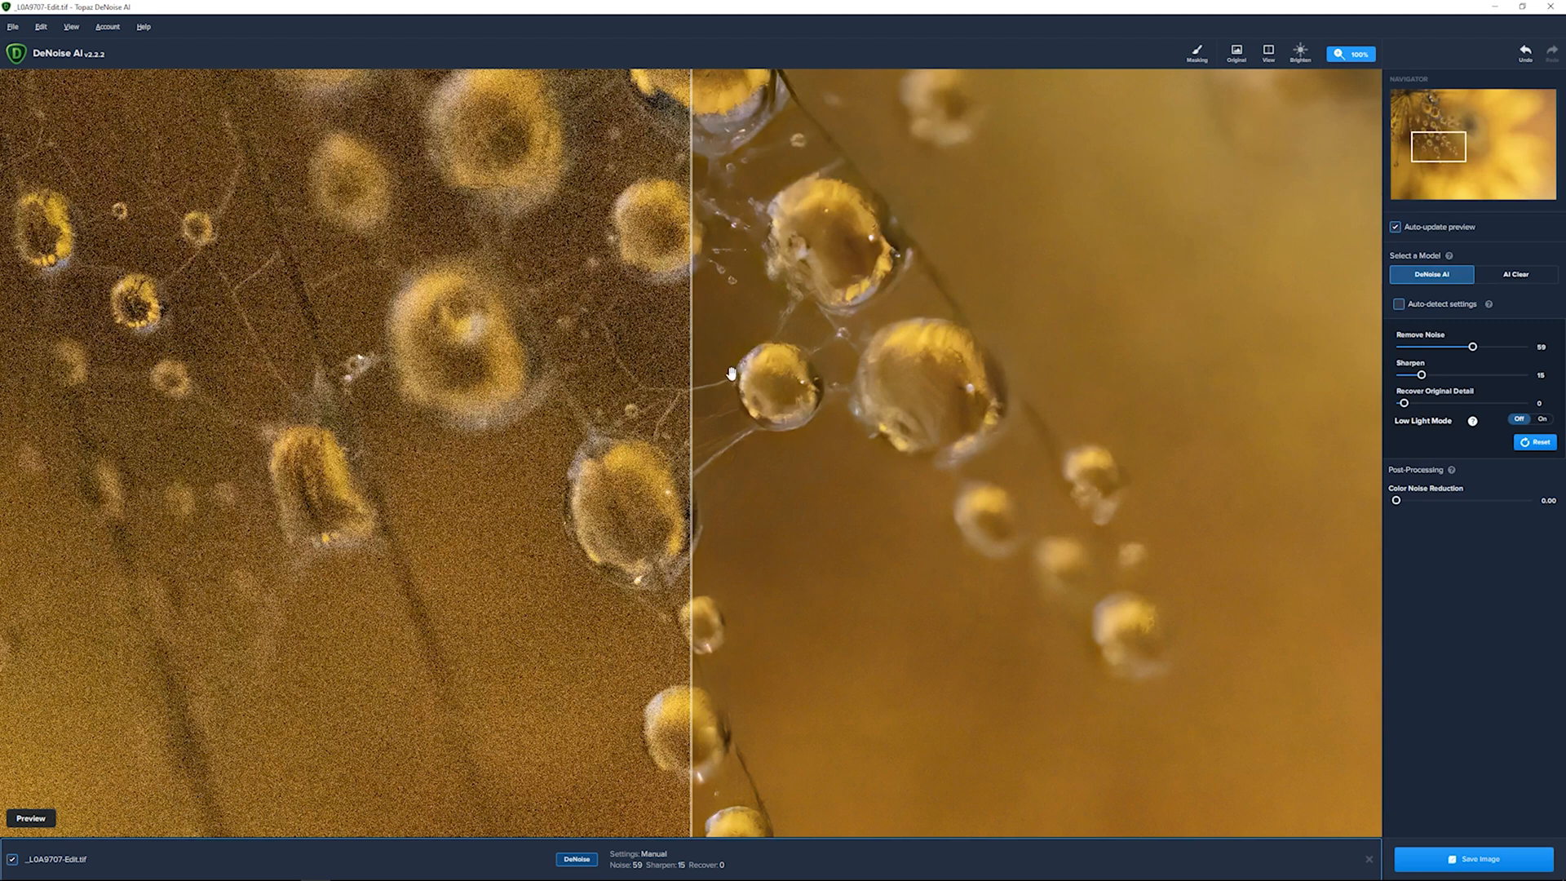
{"action": "left_click_drag", "start_coordinate": [1473, 346], "coordinate": [1520, 346]}
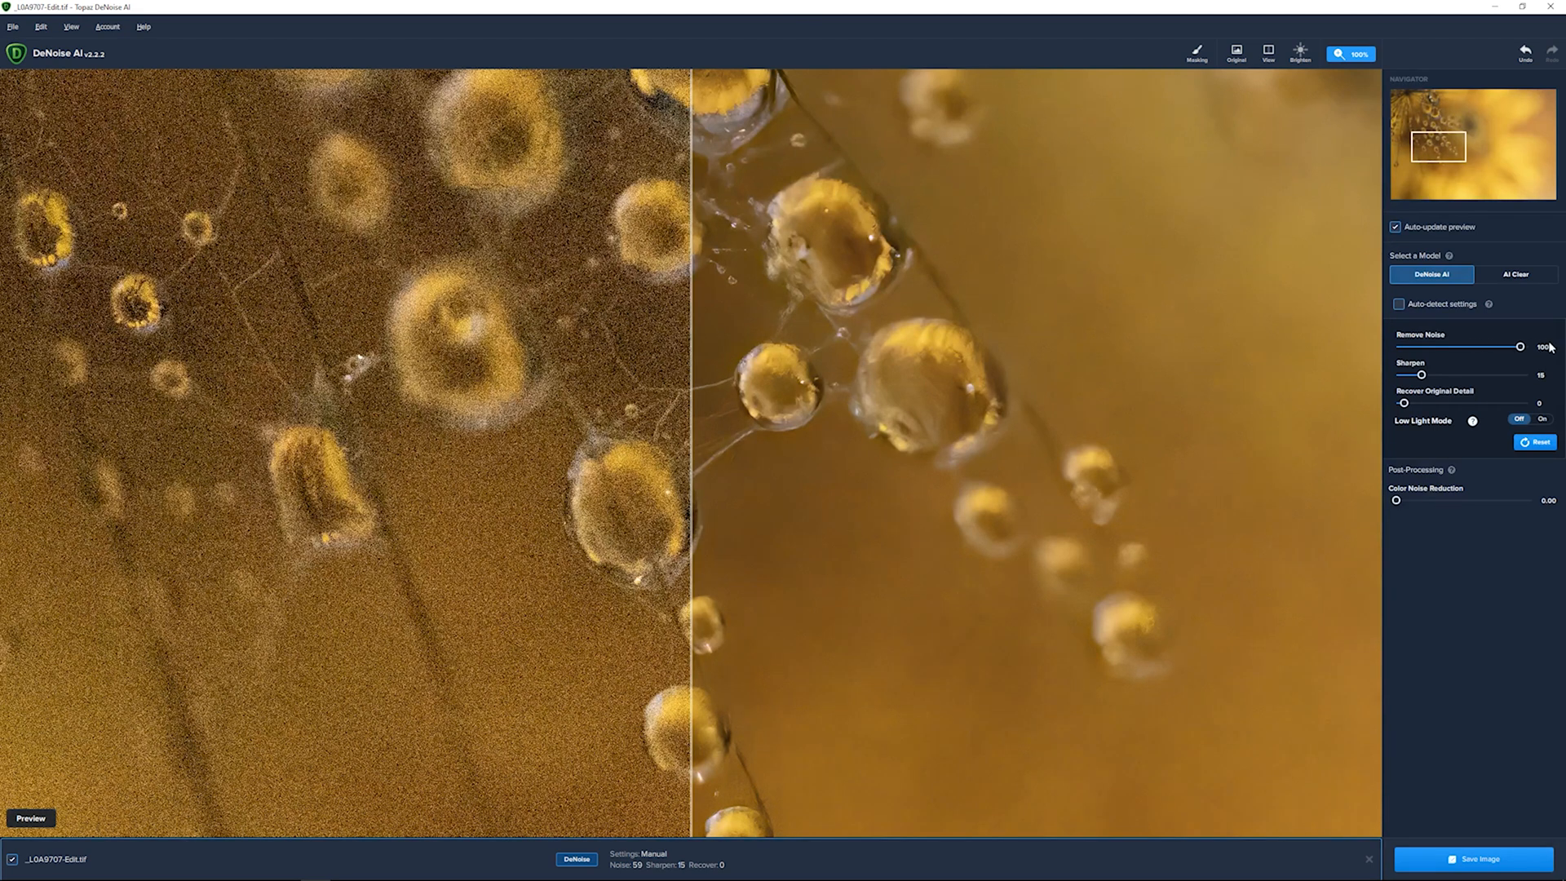